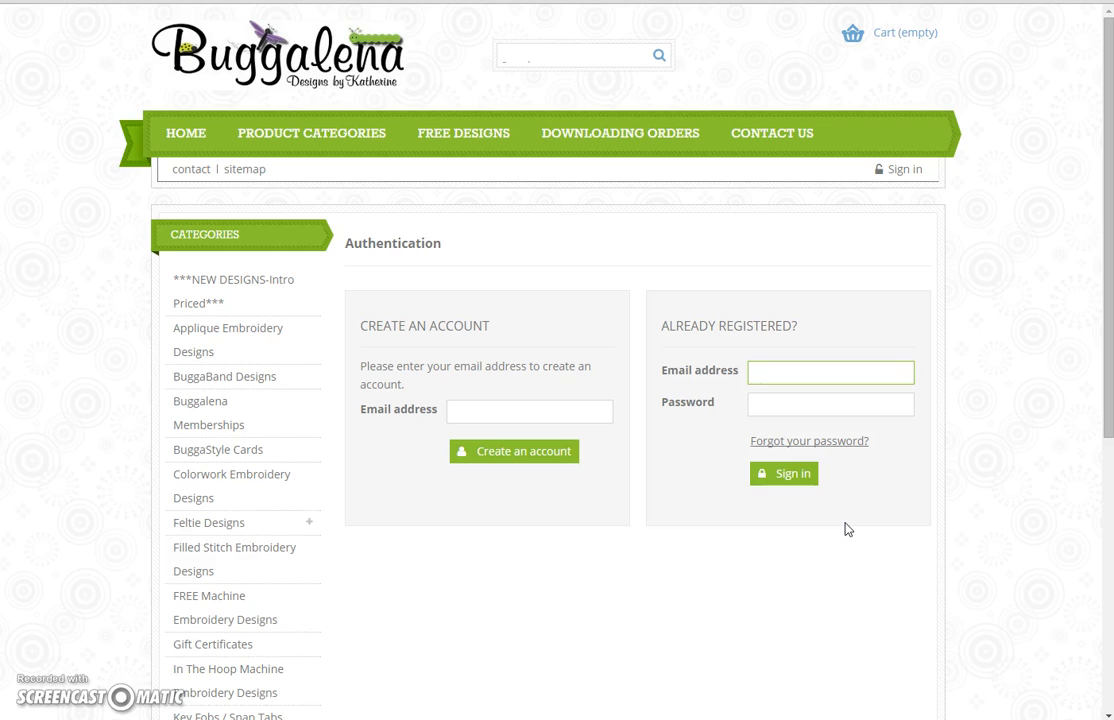
- Sign in to the Buggalena account with the registered email and password
{"action": "left_click", "coordinate": [830, 372]}
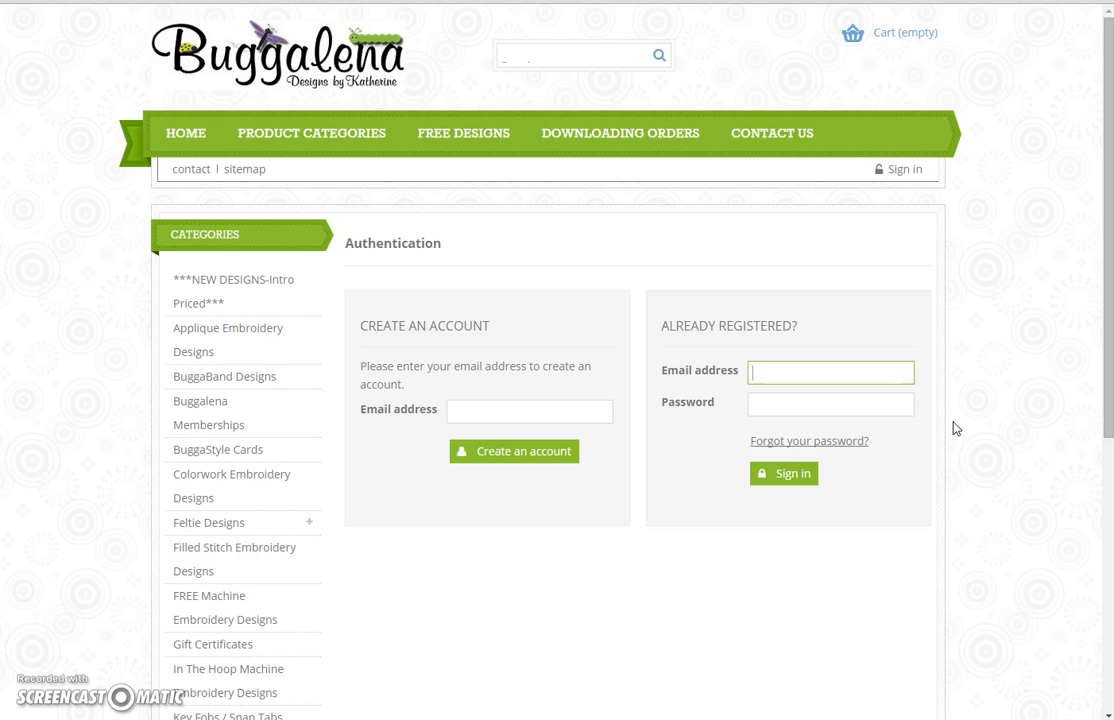
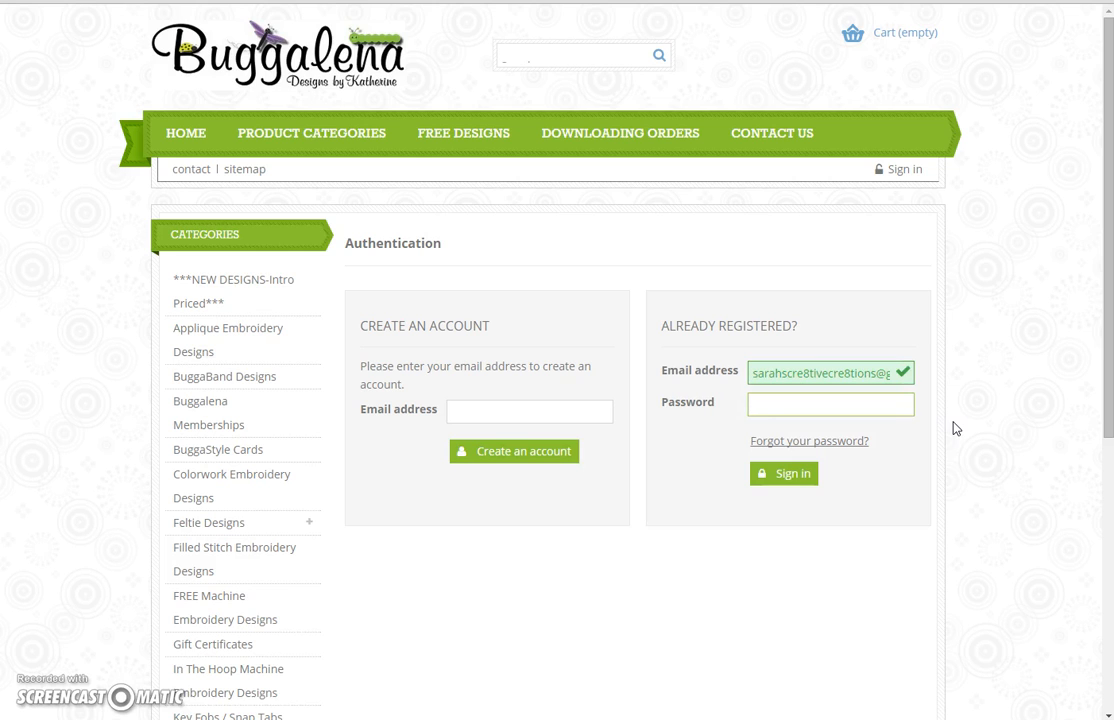
{"action": "type", "text": "password"}
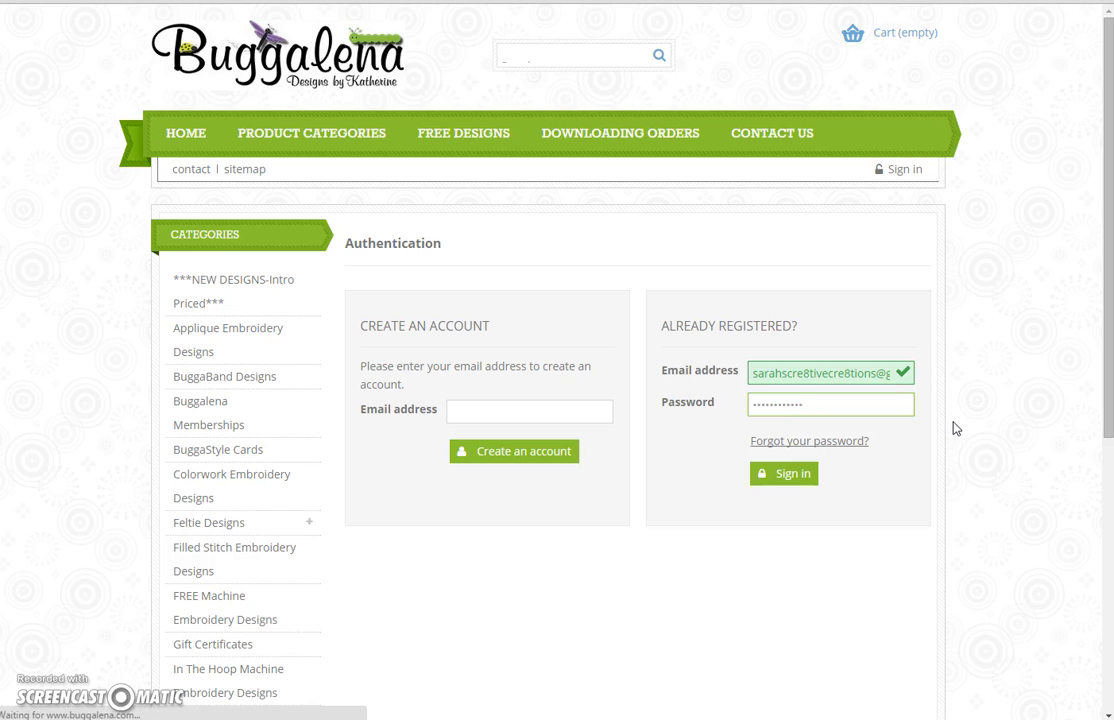
{"action": "left_click", "coordinate": [784, 472]}
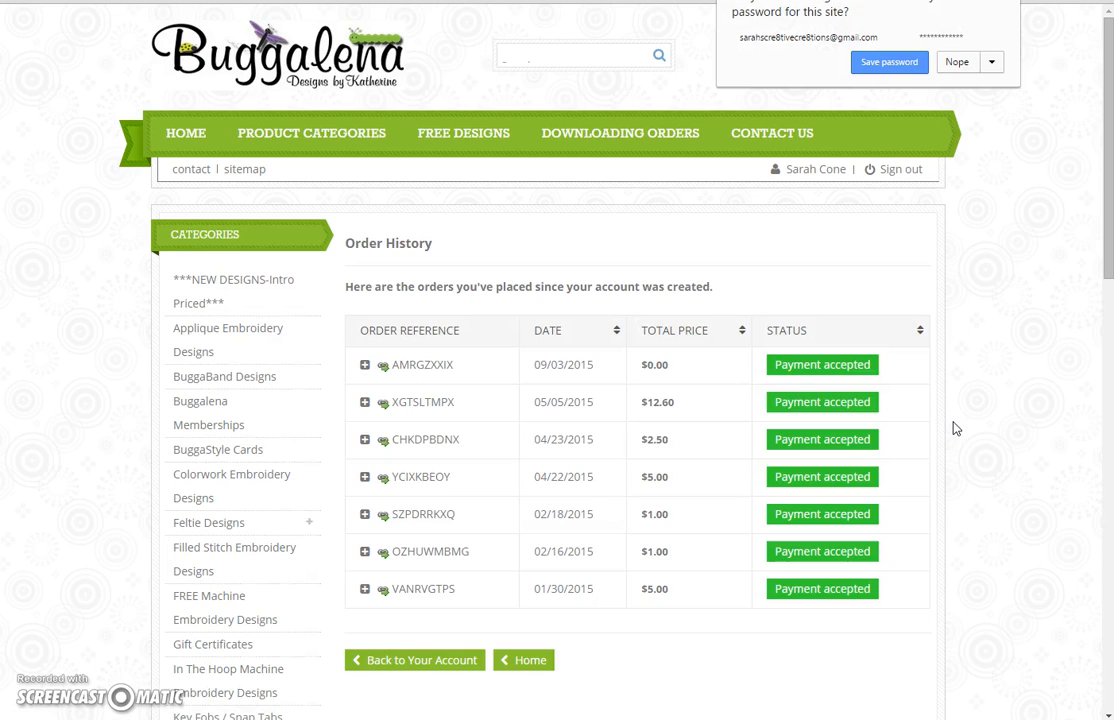
{"action": "mouse_move", "coordinate": [960, 414]}
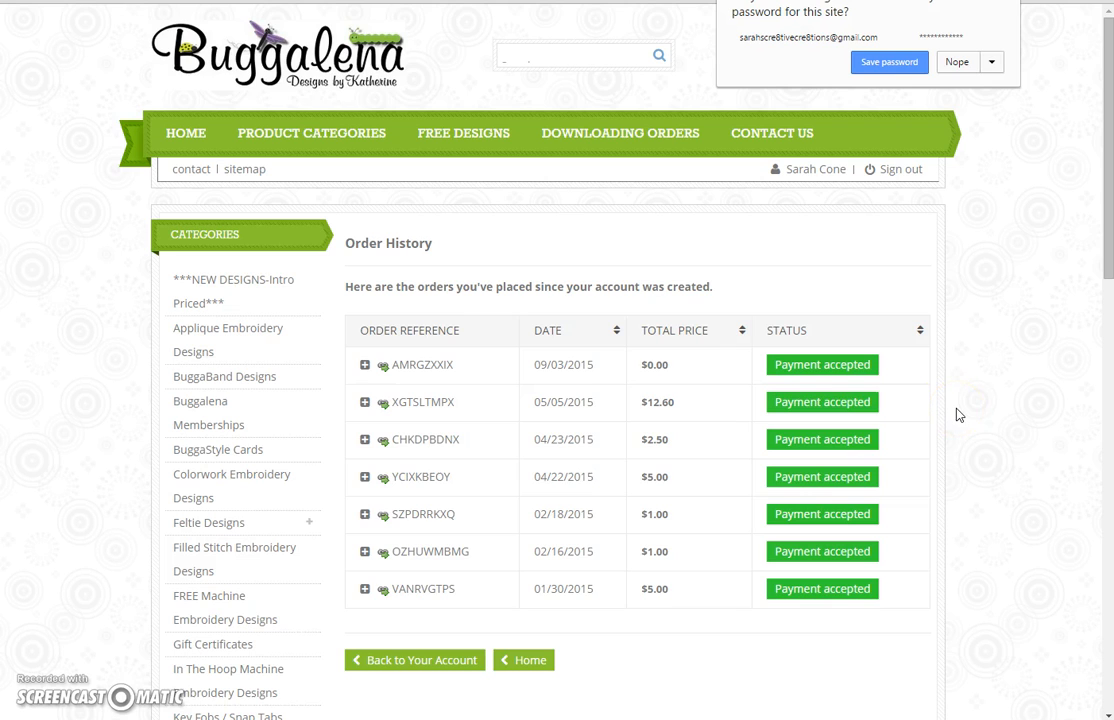
{"action": "mouse_move", "coordinate": [660, 240]}
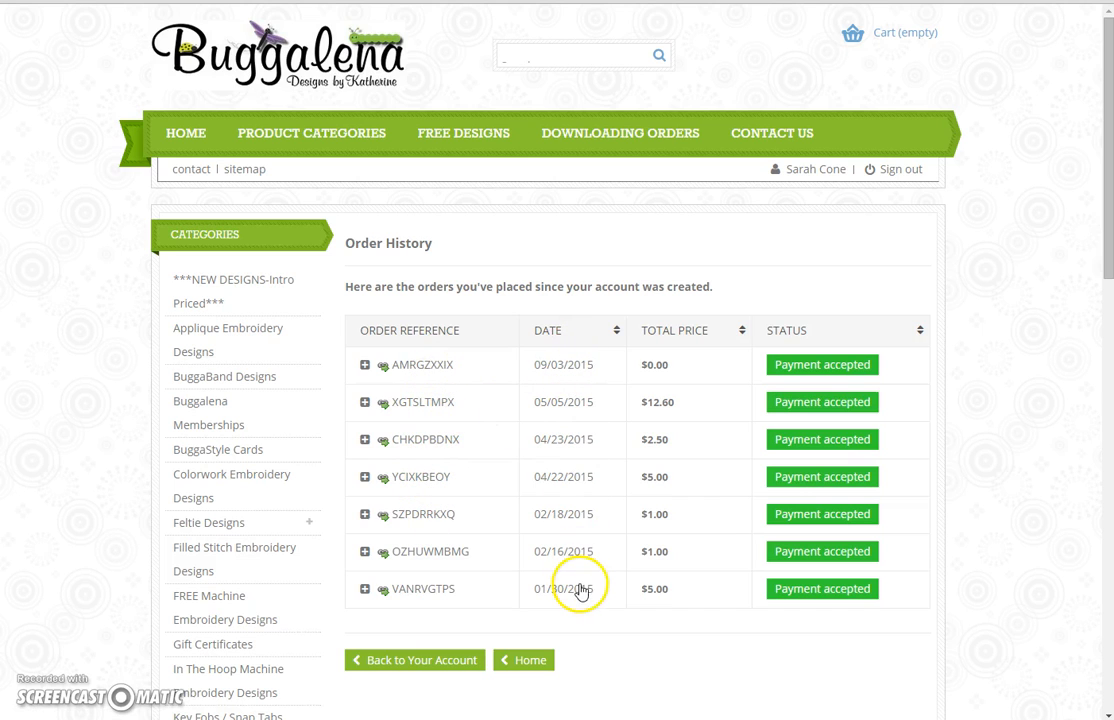
{"action": "mouse_move", "coordinate": [848, 332]}
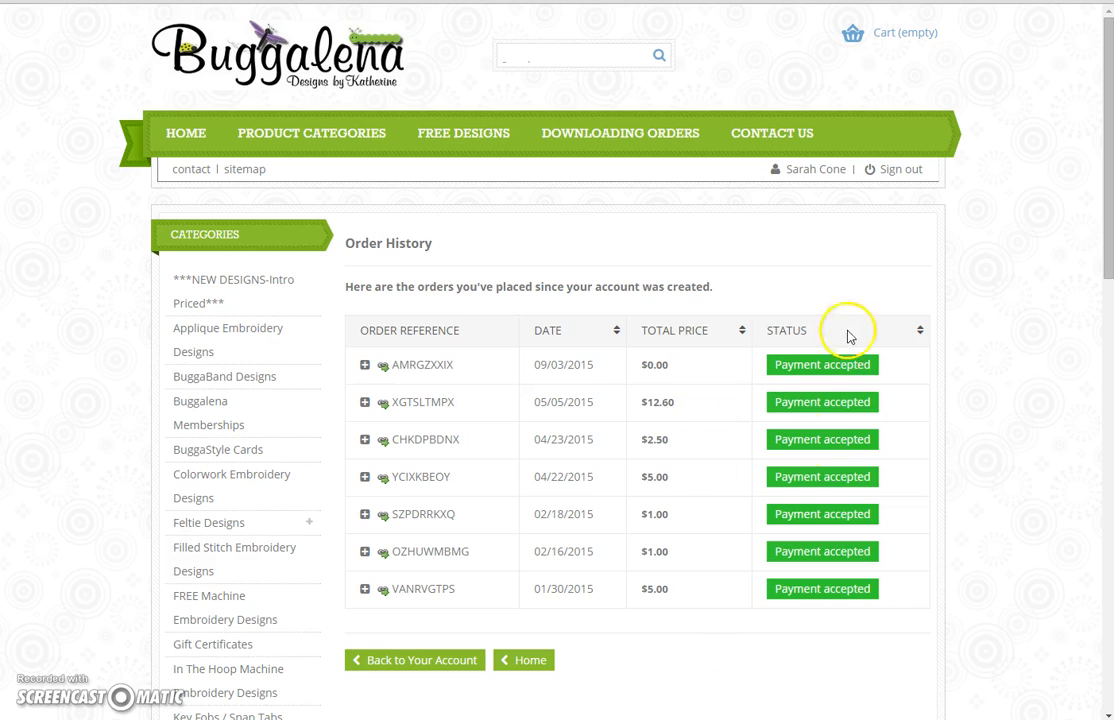
{"action": "mouse_move", "coordinate": [416, 370]}
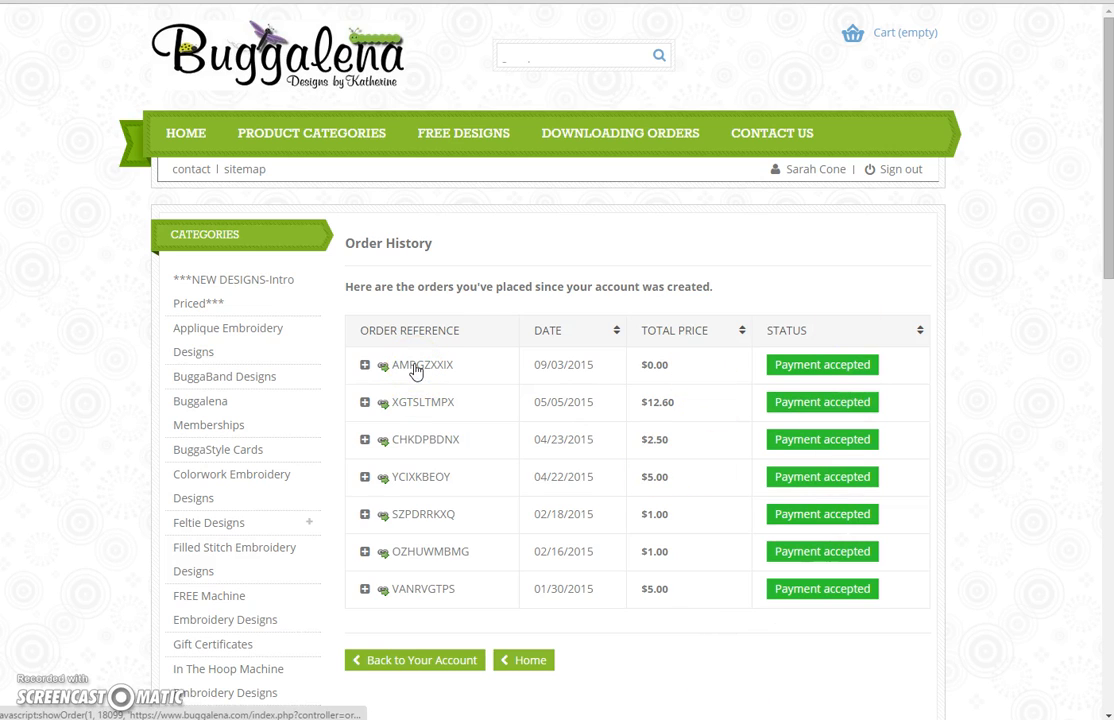
- View the 09/03/2015 order's details down to the Bible Key Fob product table
{"action": "left_click", "coordinate": [418, 364]}
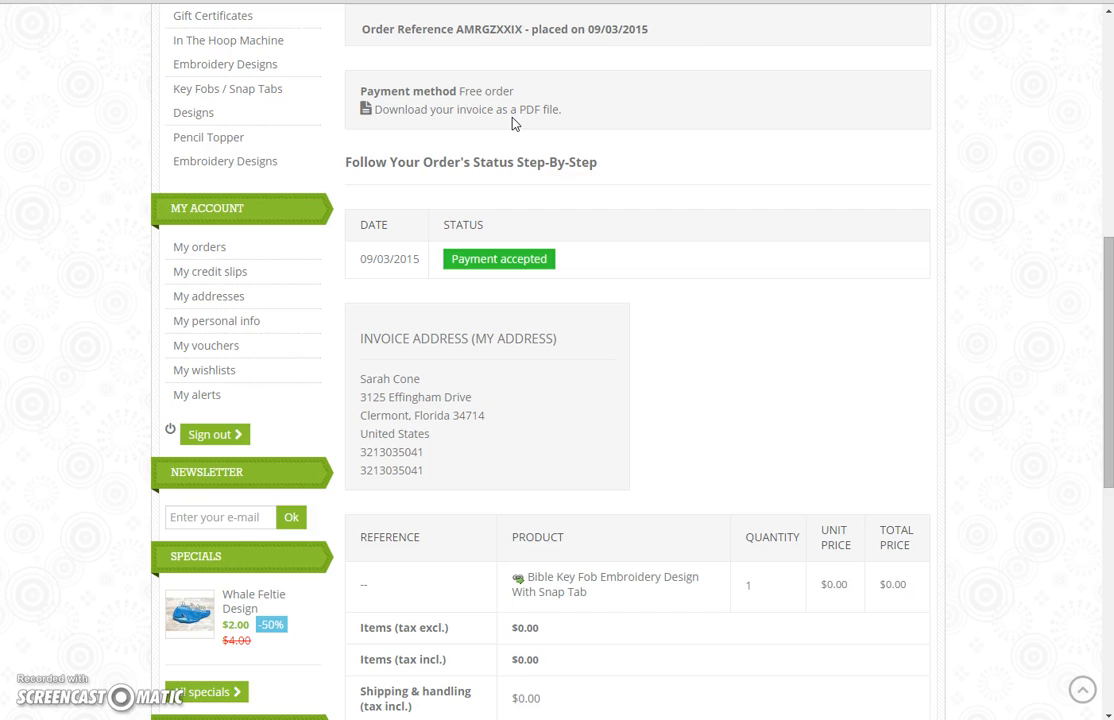
{"action": "scroll", "scroll_direction": "down", "scroll_amount": 3}
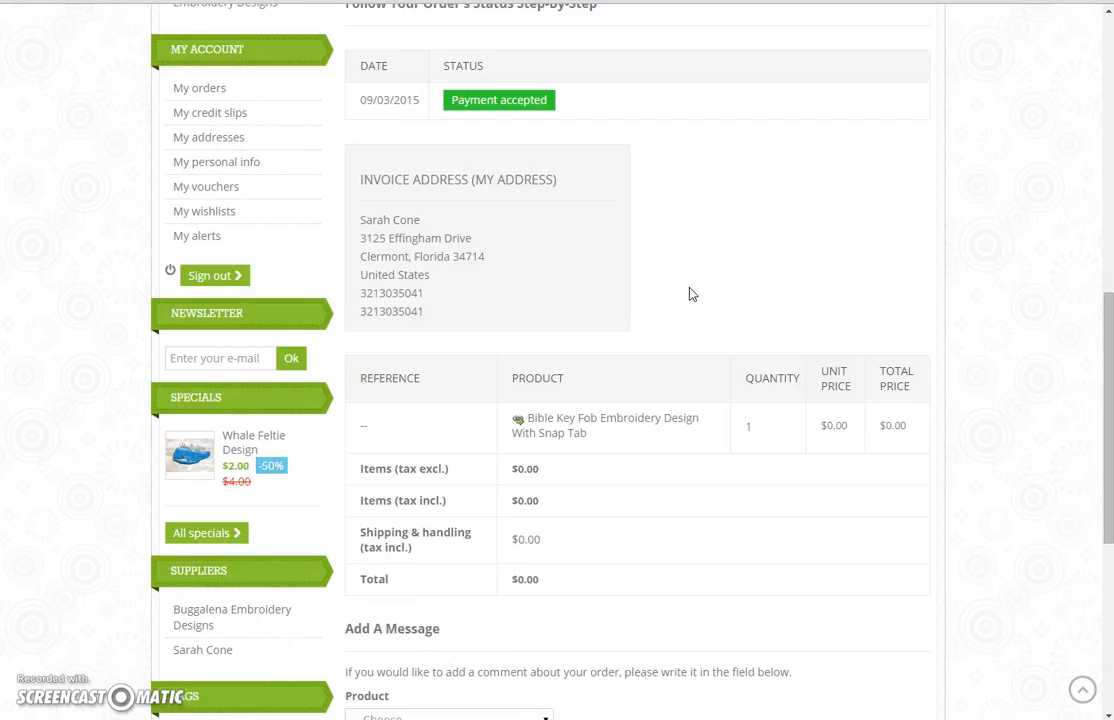
{"action": "scroll", "scroll_direction": "down", "scroll_amount": 3}
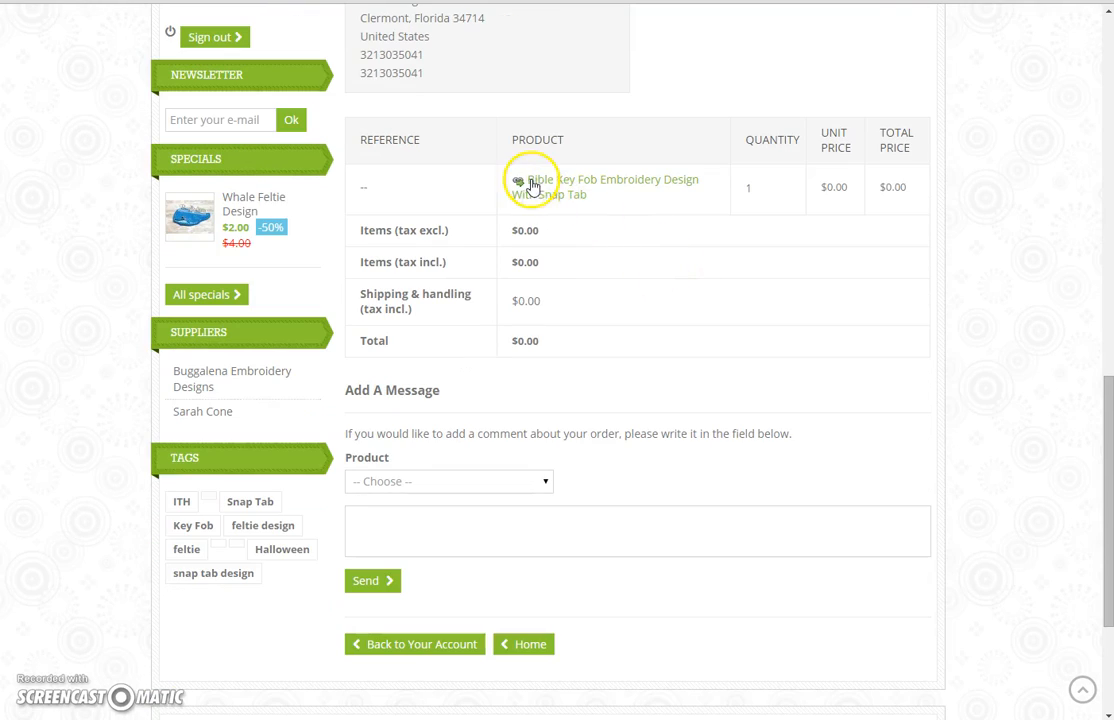
{"action": "mouse_move", "coordinate": [616, 204]}
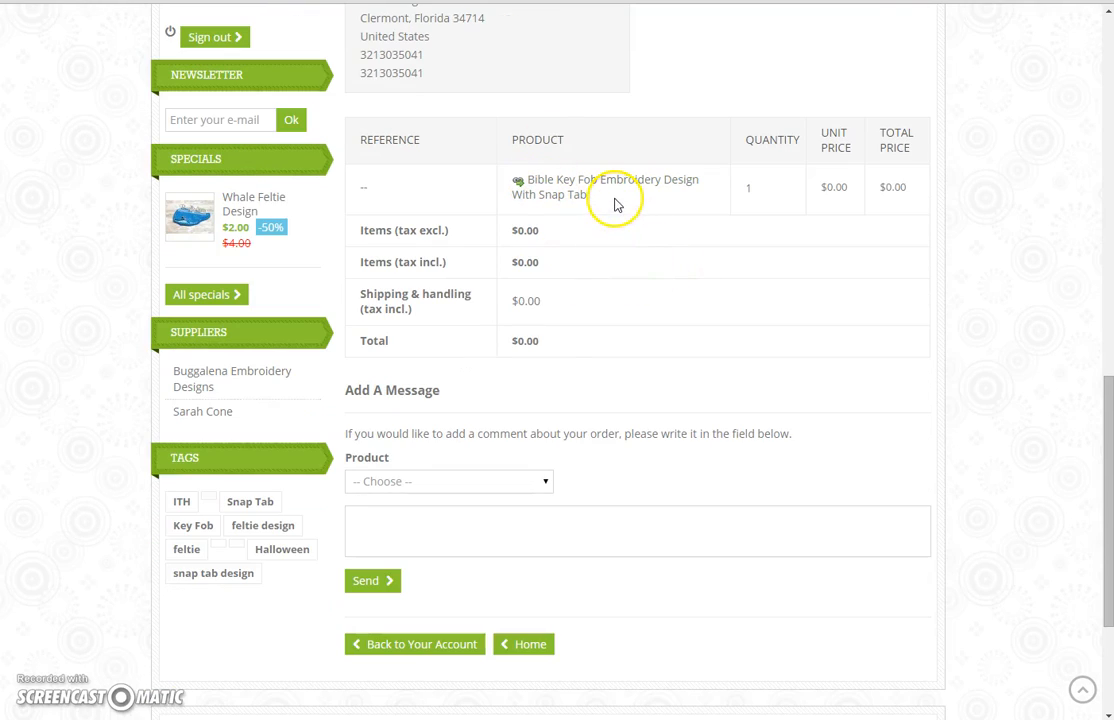
{"action": "mouse_move", "coordinate": [576, 192]}
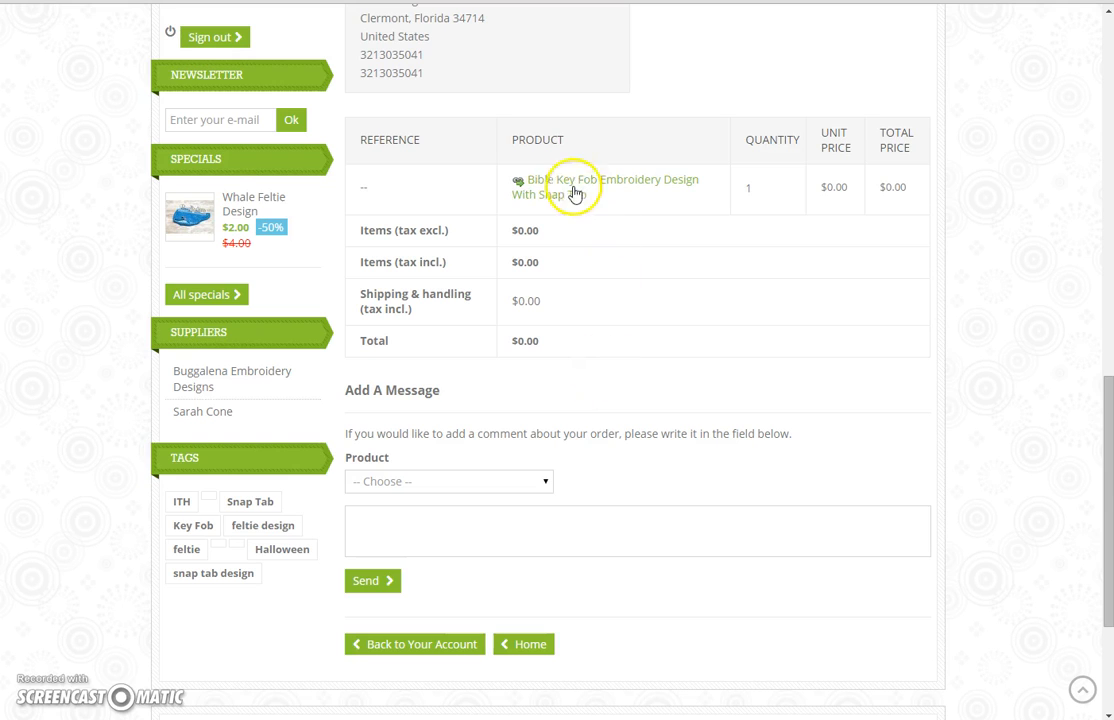
{"action": "mouse_move", "coordinate": [548, 188]}
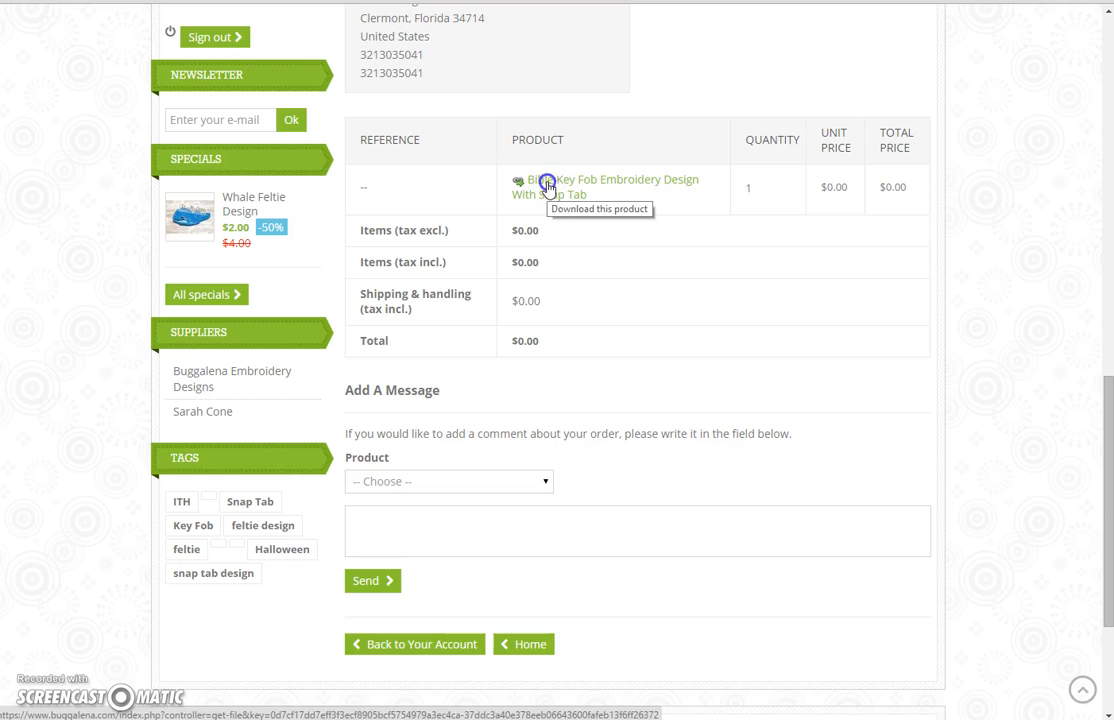
- Download the Bible Key Fob design zip and reveal it in the Downloads folder
{"action": "left_click", "coordinate": [520, 180]}
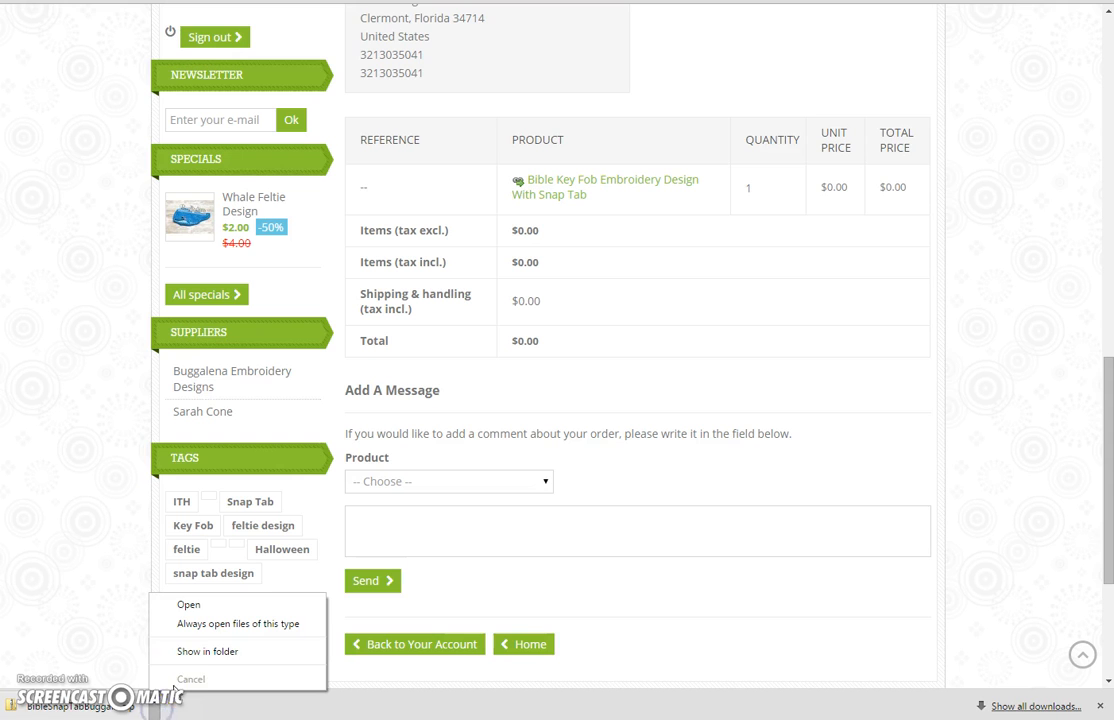
{"action": "left_click", "coordinate": [208, 652]}
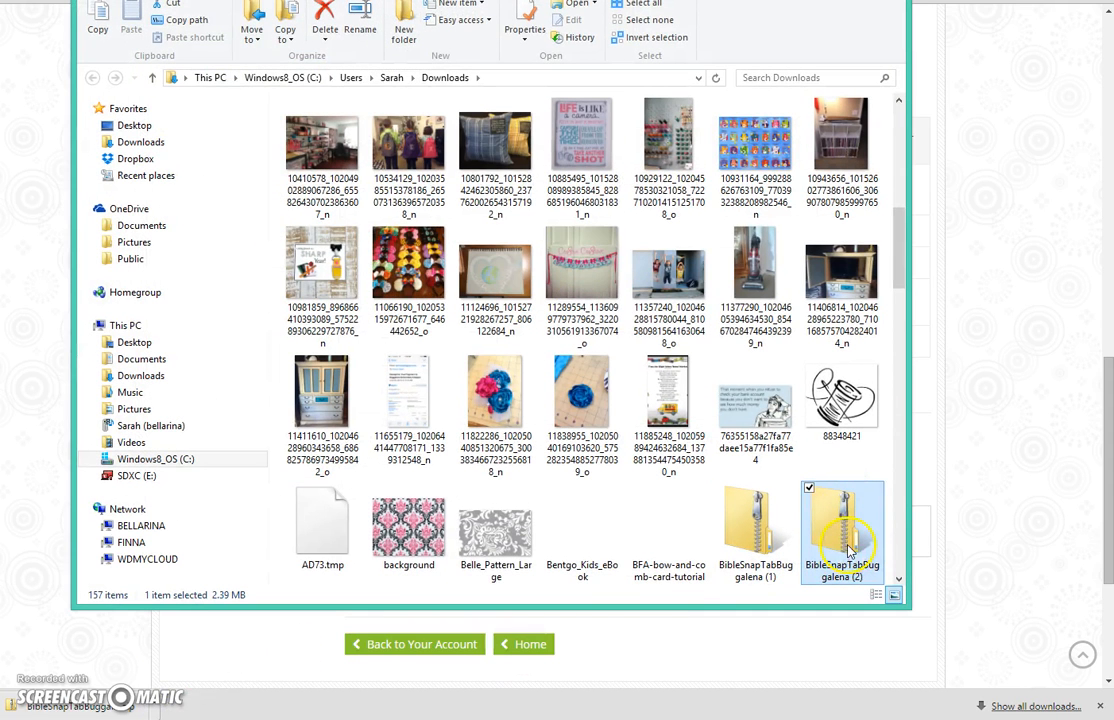
- Extract the BibleSnapTabBuggalena (2) zip into its suggested same-named folder
{"action": "right_click", "coordinate": [842, 530]}
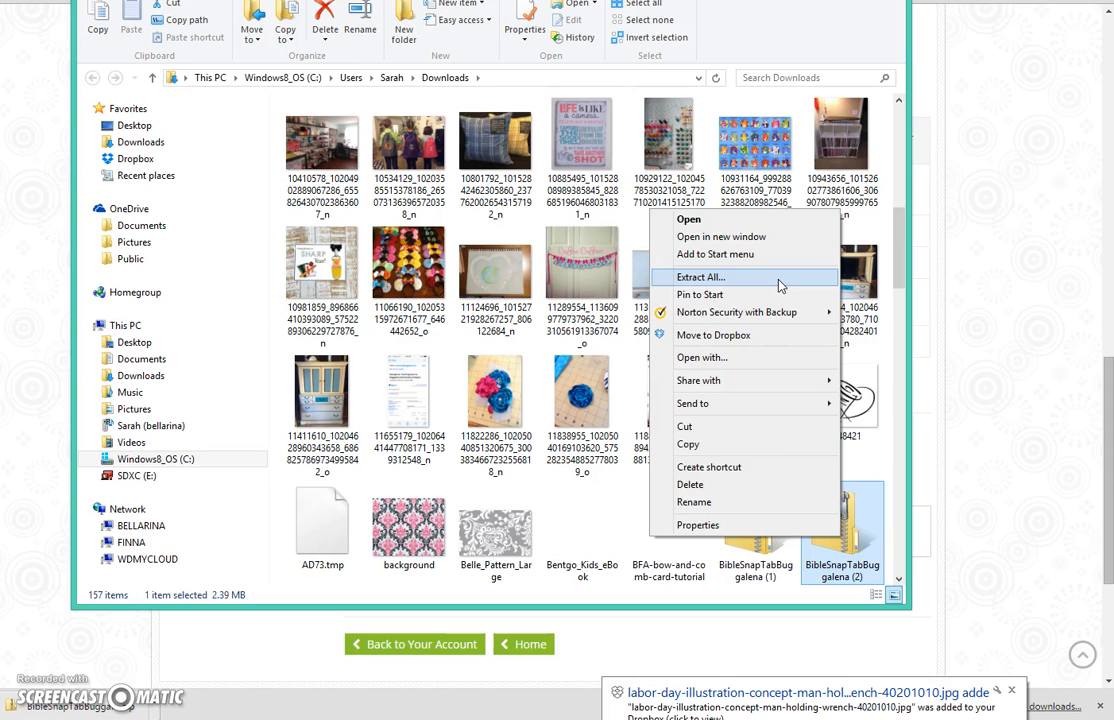
{"action": "left_click", "coordinate": [700, 276]}
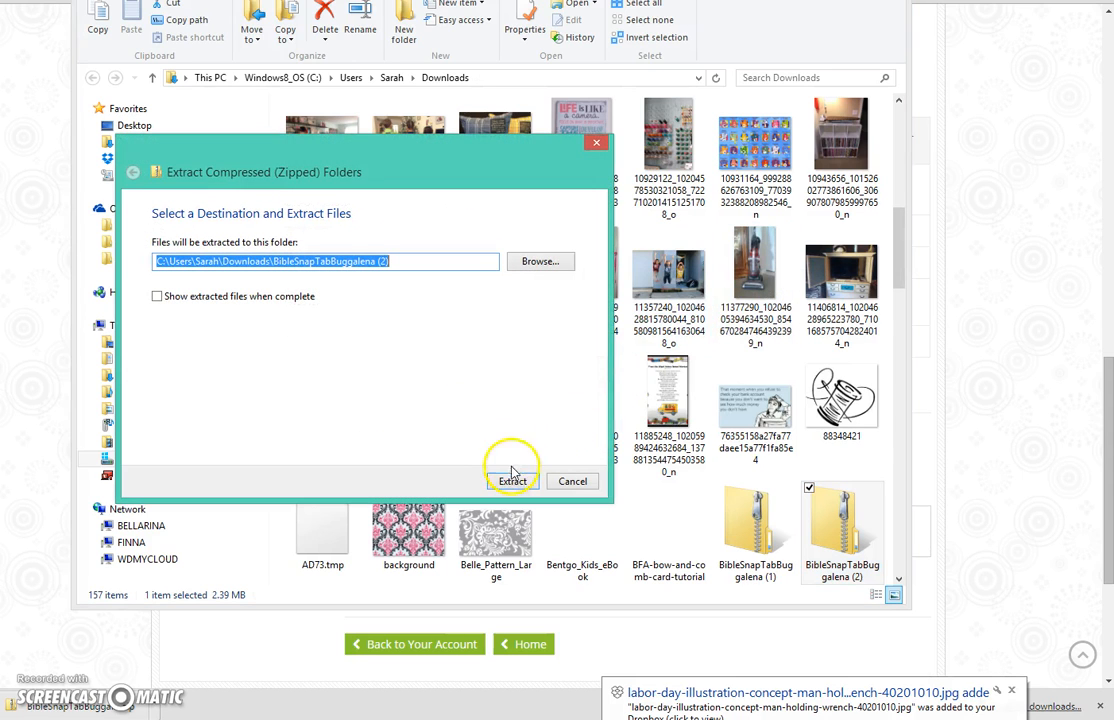
{"action": "left_click", "coordinate": [512, 480]}
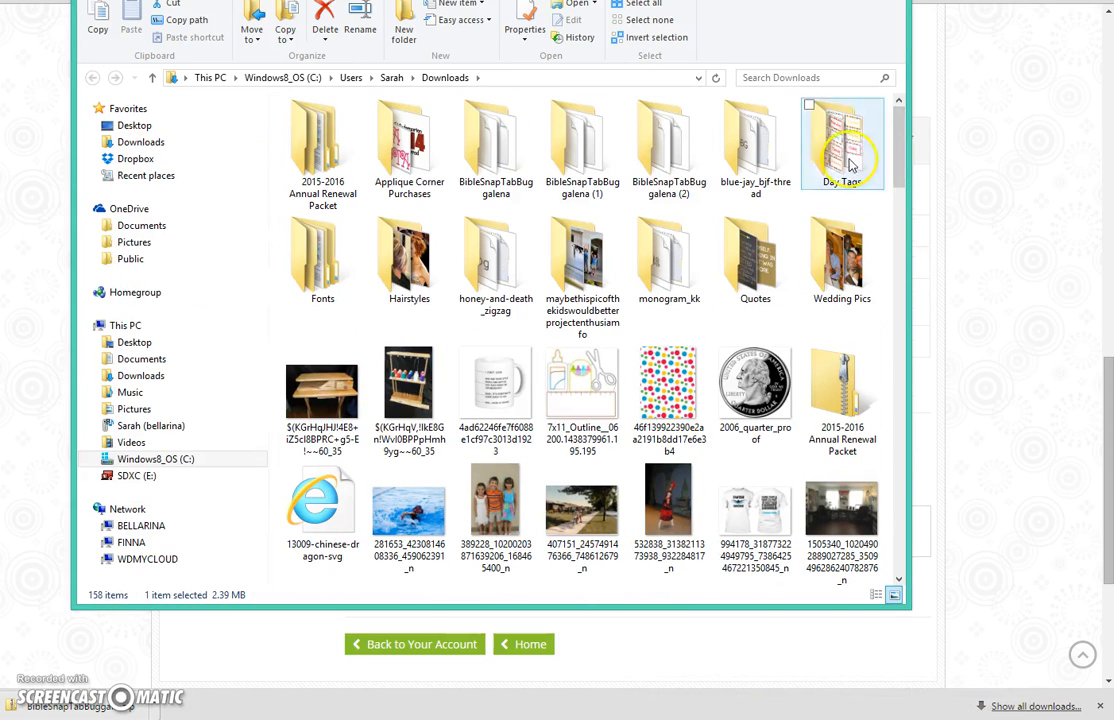
- View the 41 design files in the extracted folder, then return to the order page
{"action": "left_click", "coordinate": [668, 144]}
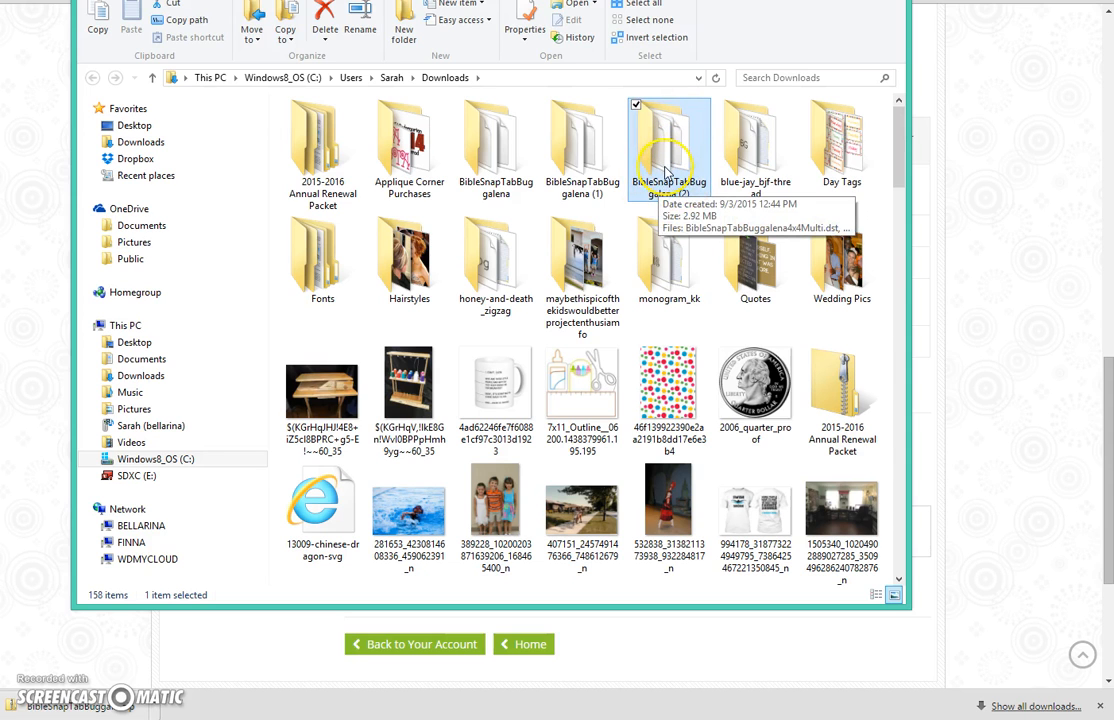
{"action": "double_click", "coordinate": [668, 140]}
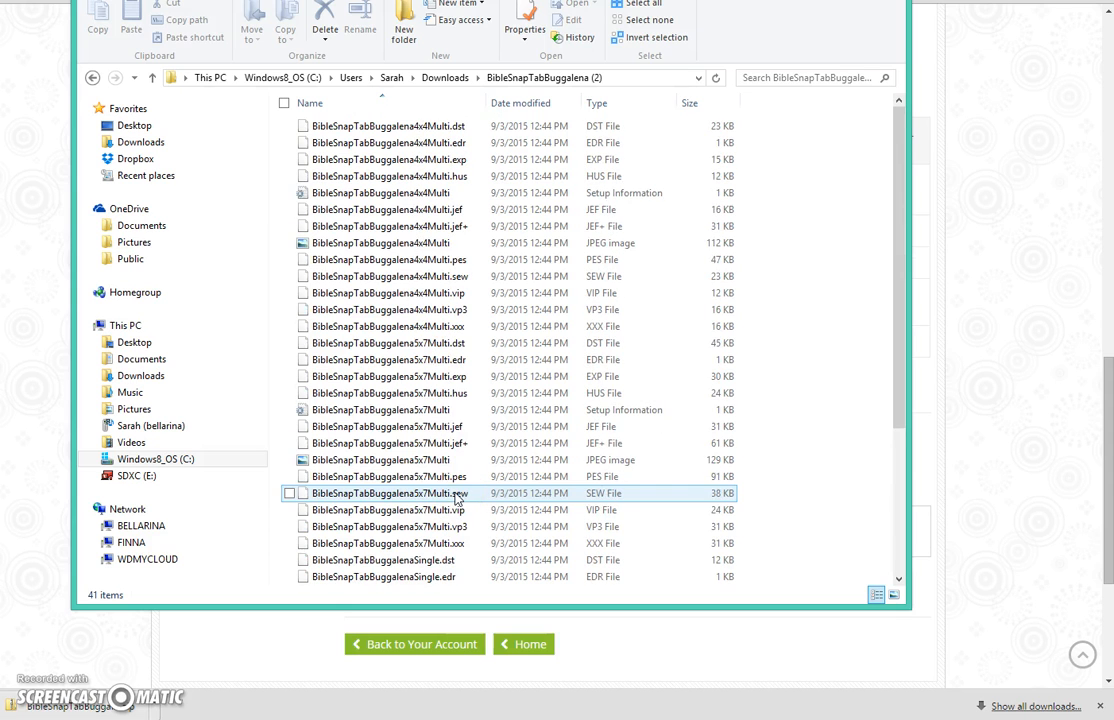
{"action": "left_click", "coordinate": [92, 76]}
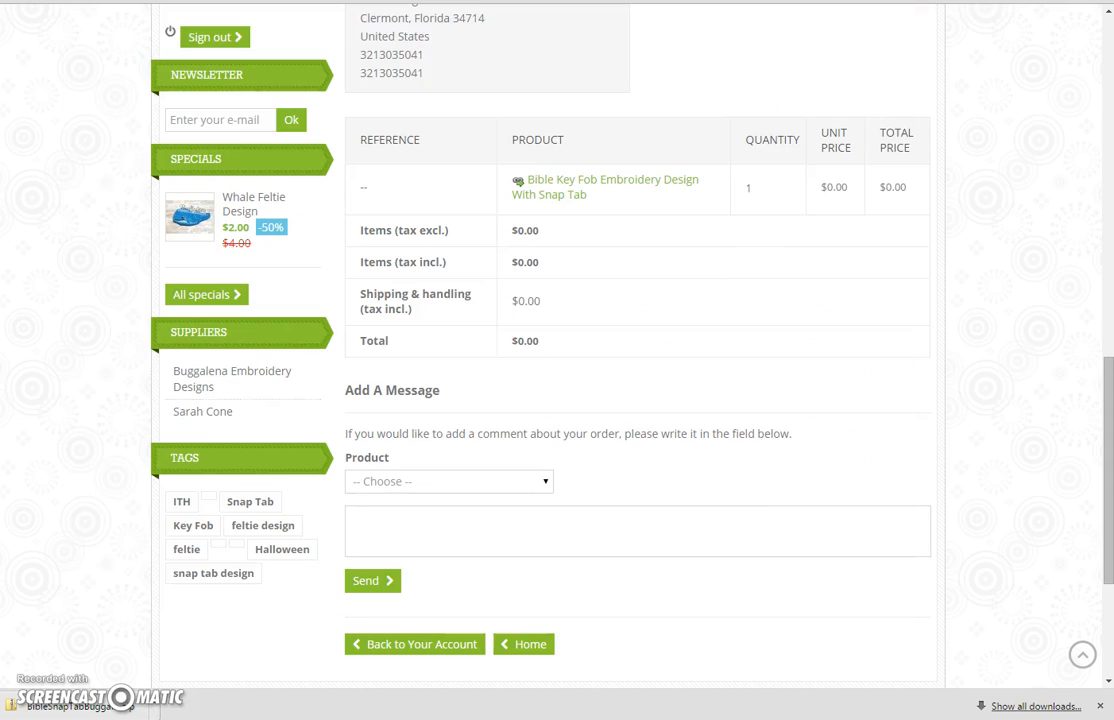
{"action": "mouse_move", "coordinate": [758, 478]}
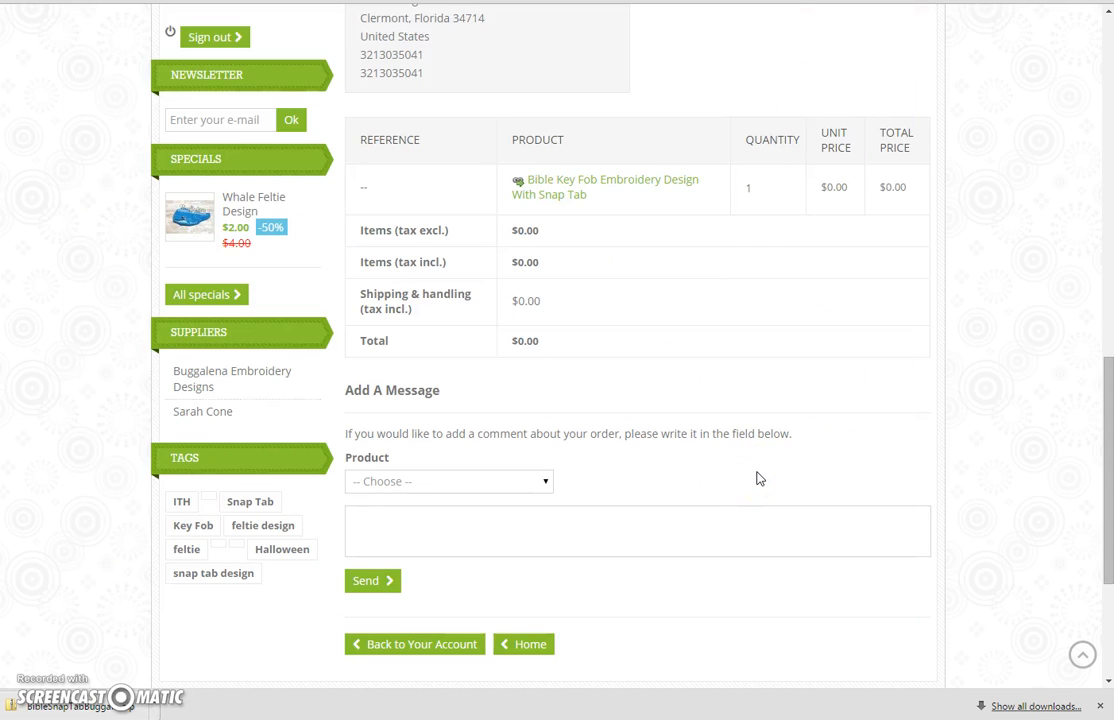